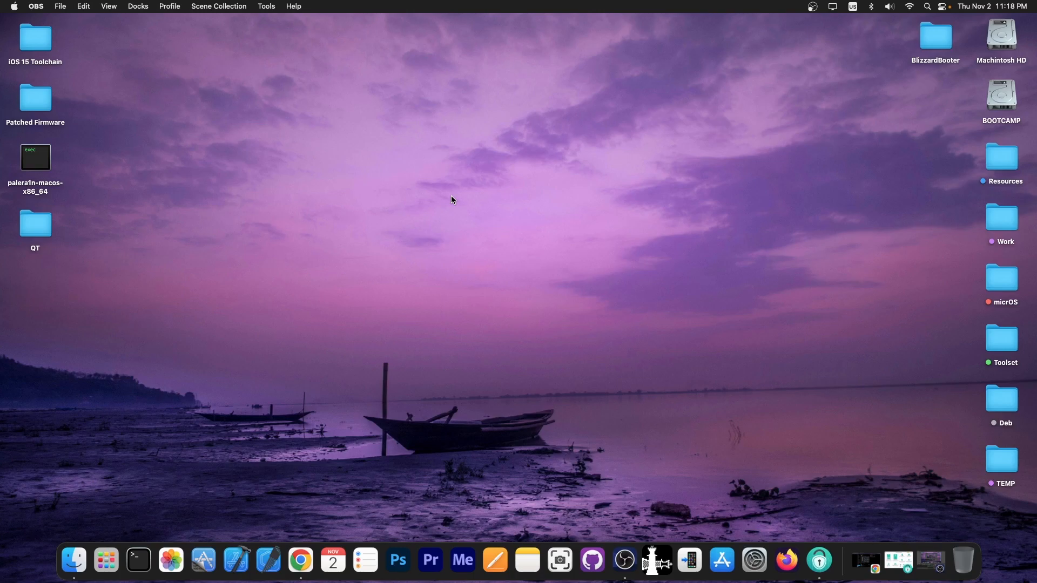
pyautogui.moveTo(813, 542)
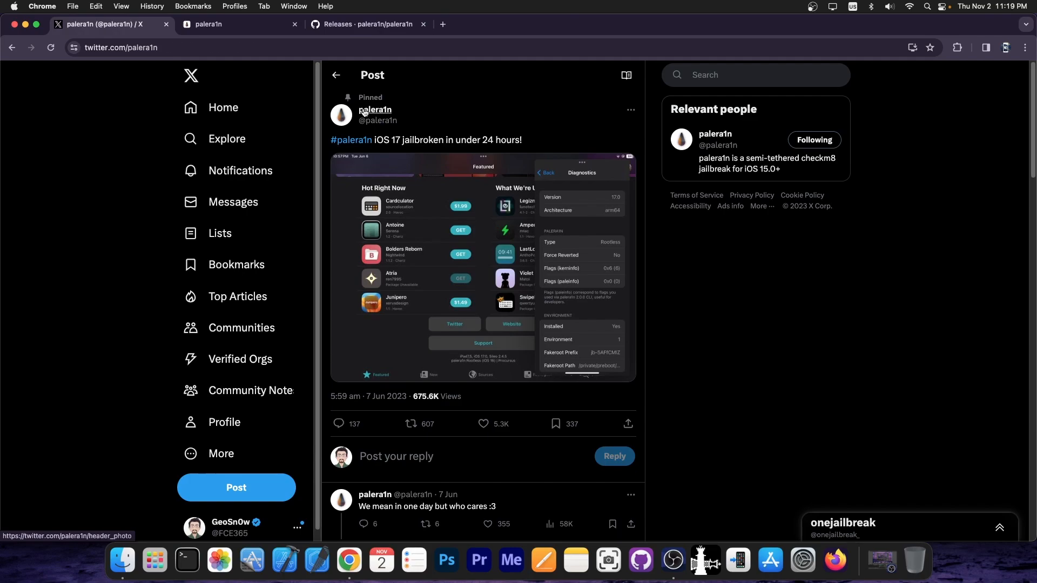
# Scroll palera1n's X timeline to the beta 8 post and follow its GitHub link.
pyautogui.click(375, 110)
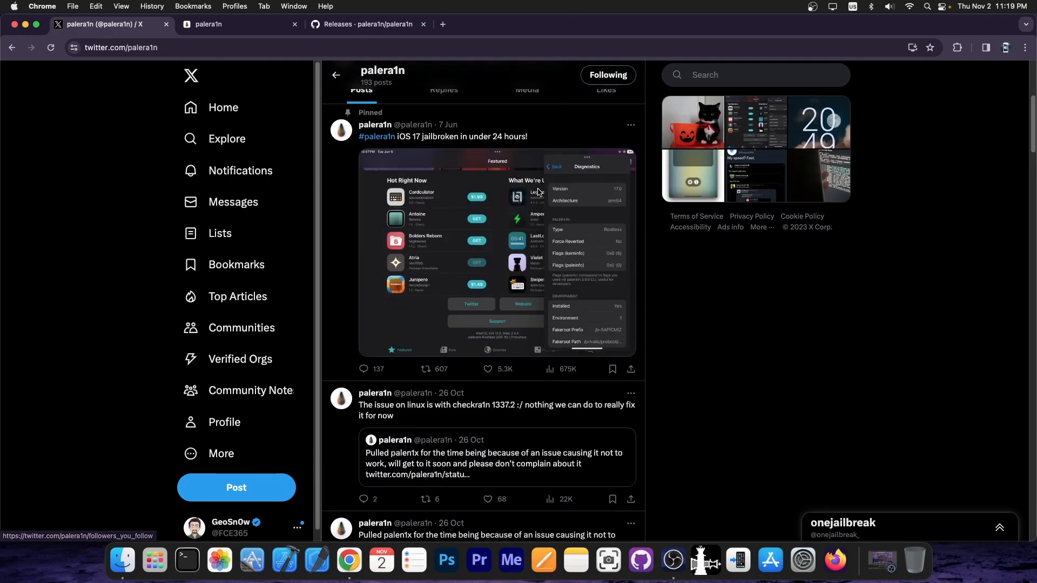
pyautogui.scroll(-3)
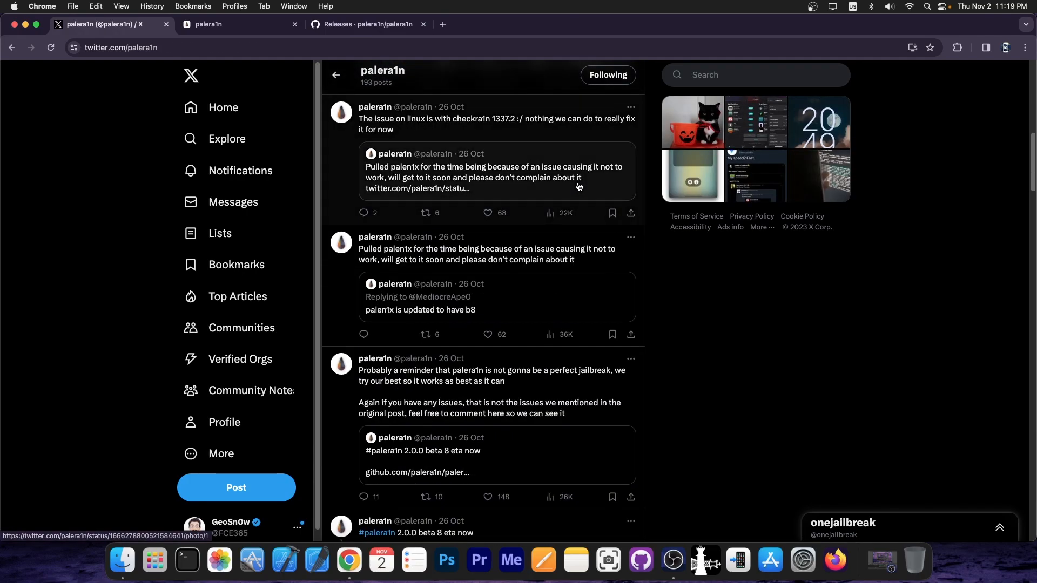
pyautogui.scroll(-3)
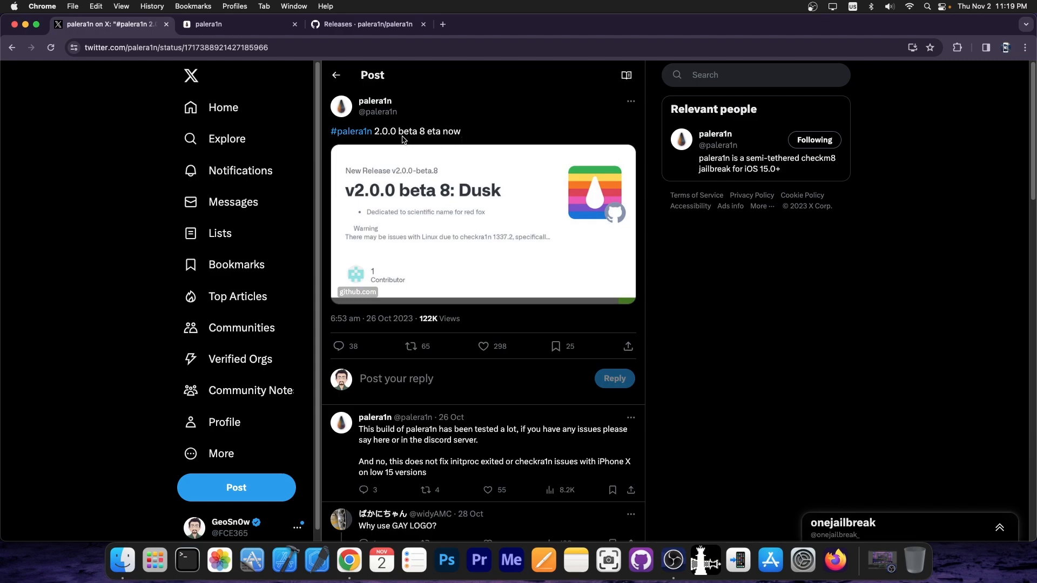
pyautogui.moveTo(424, 225)
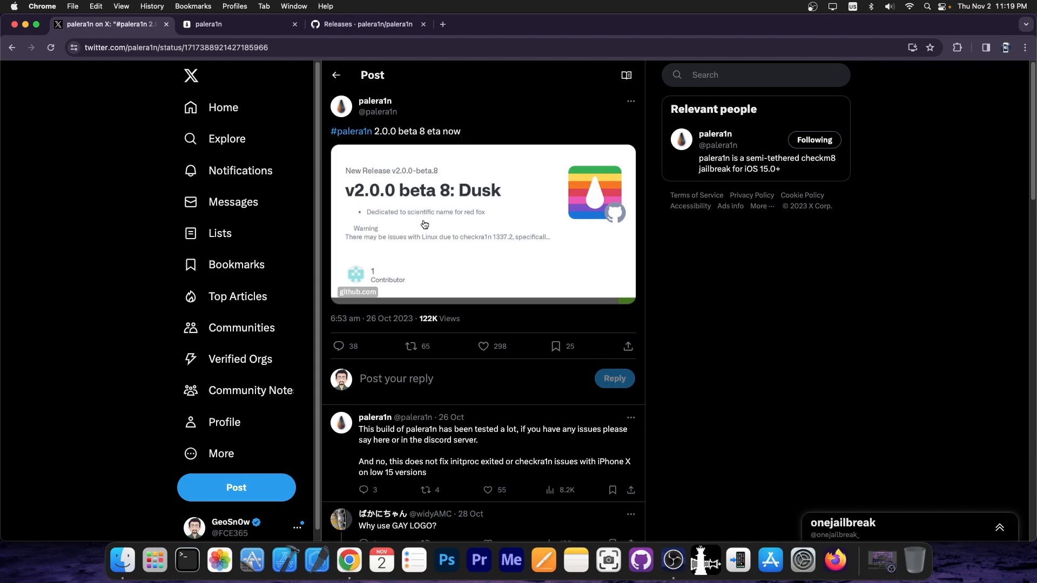
pyautogui.click(363, 24)
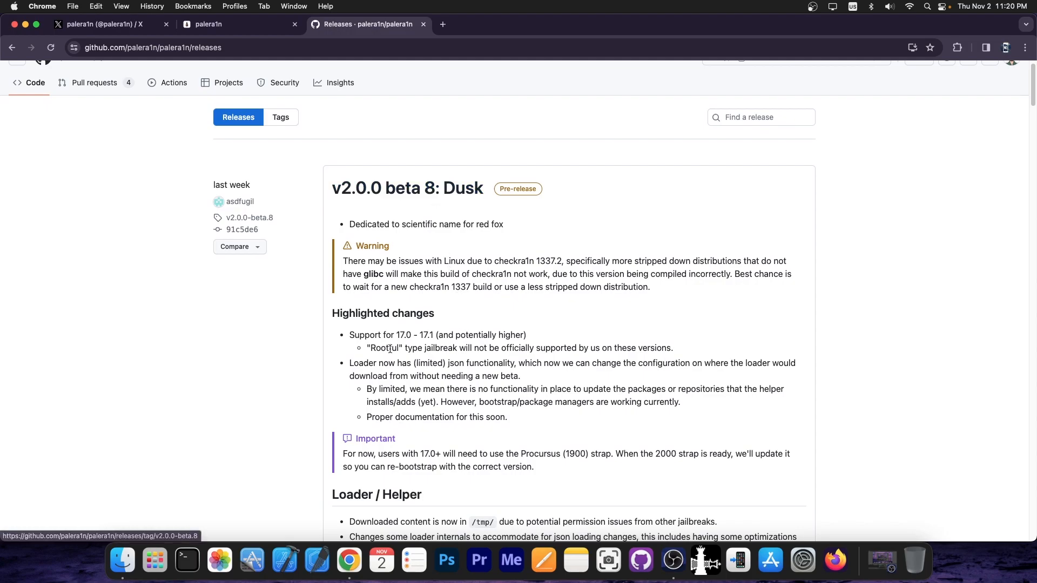
pyautogui.moveTo(391, 347)
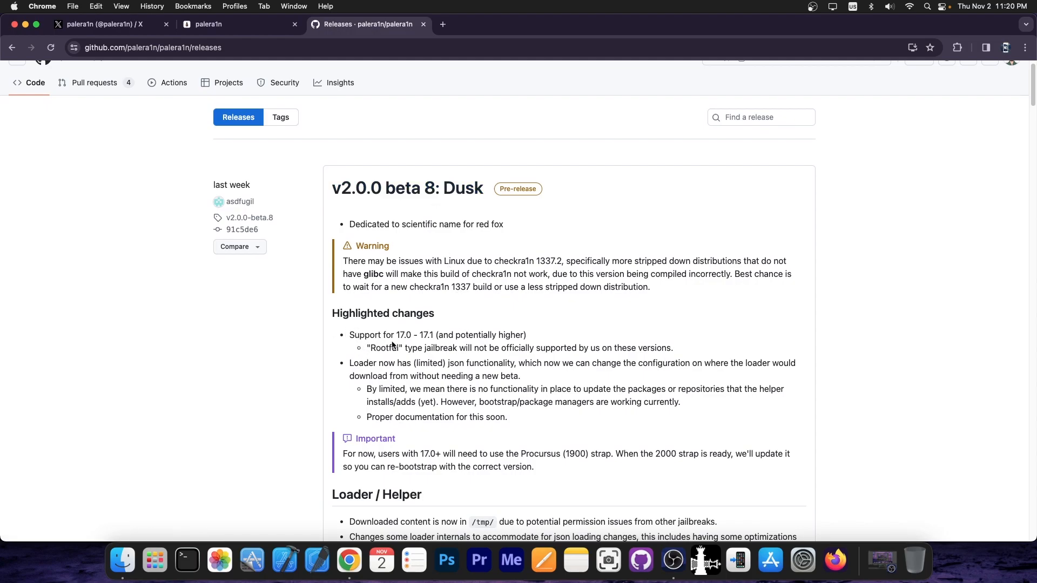
pyautogui.moveTo(442, 345)
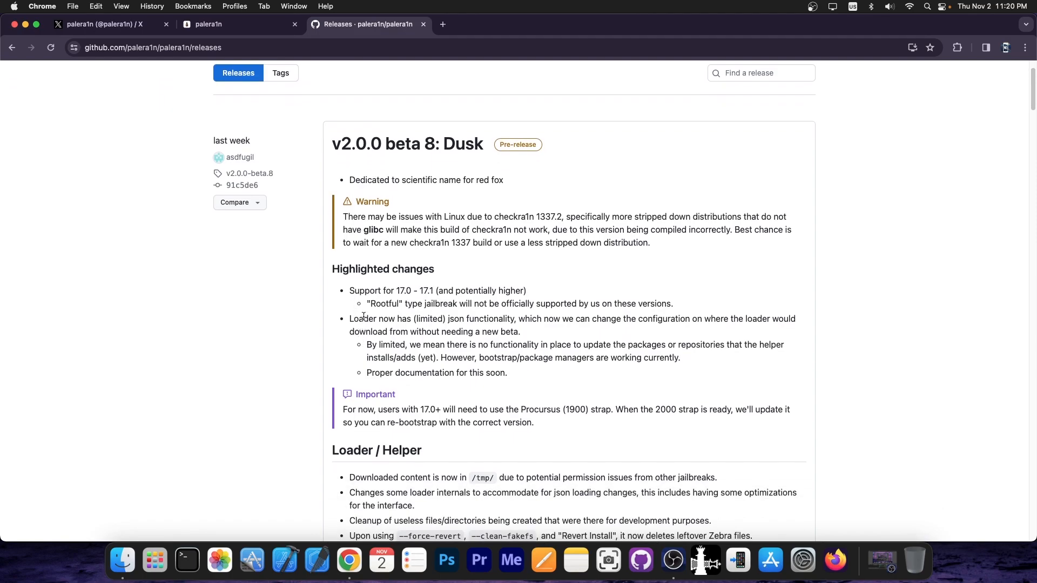
pyautogui.scroll(-3)
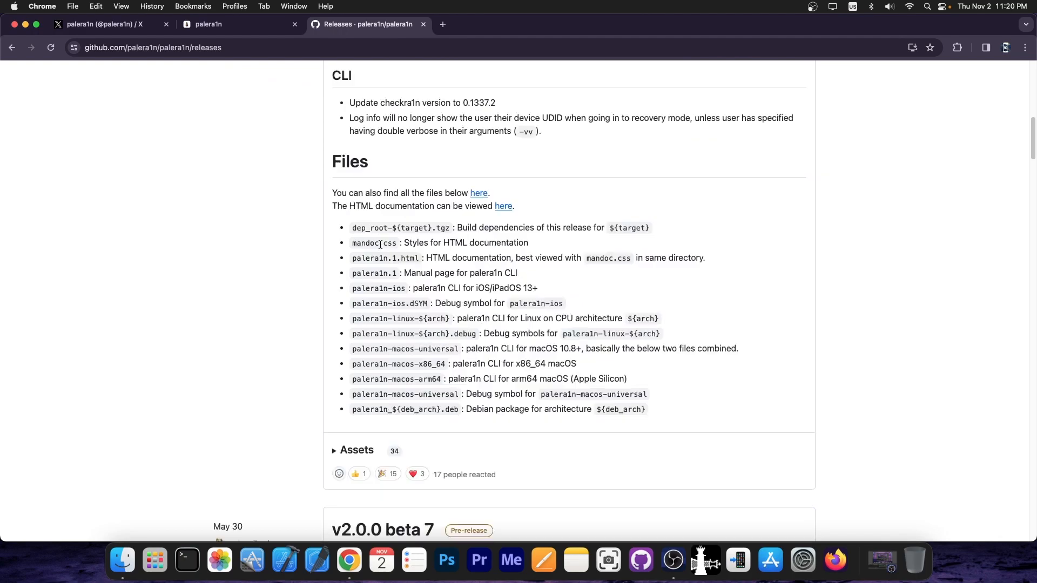
pyautogui.scroll(-3)
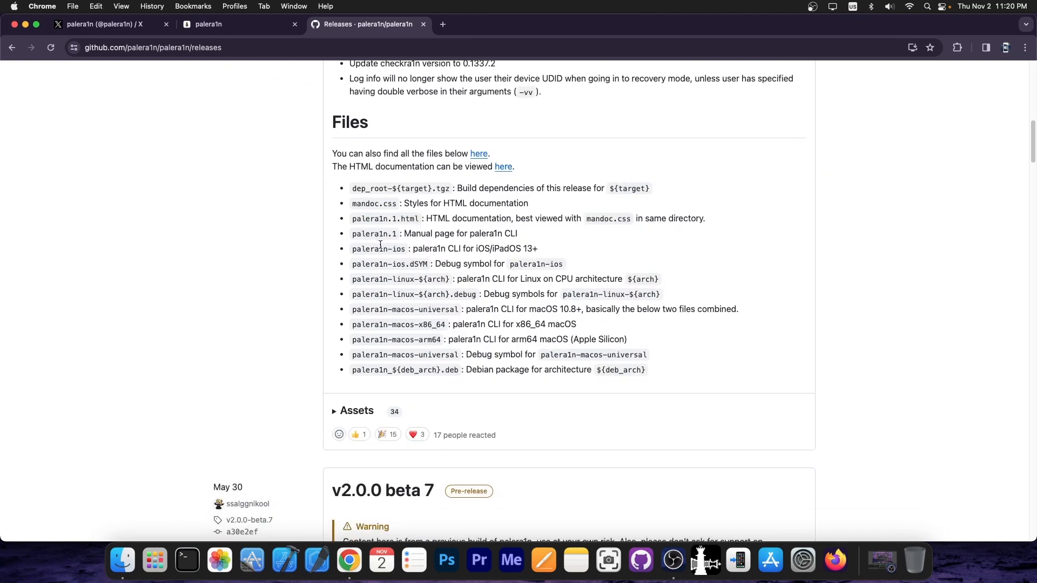
pyautogui.scroll(-3)
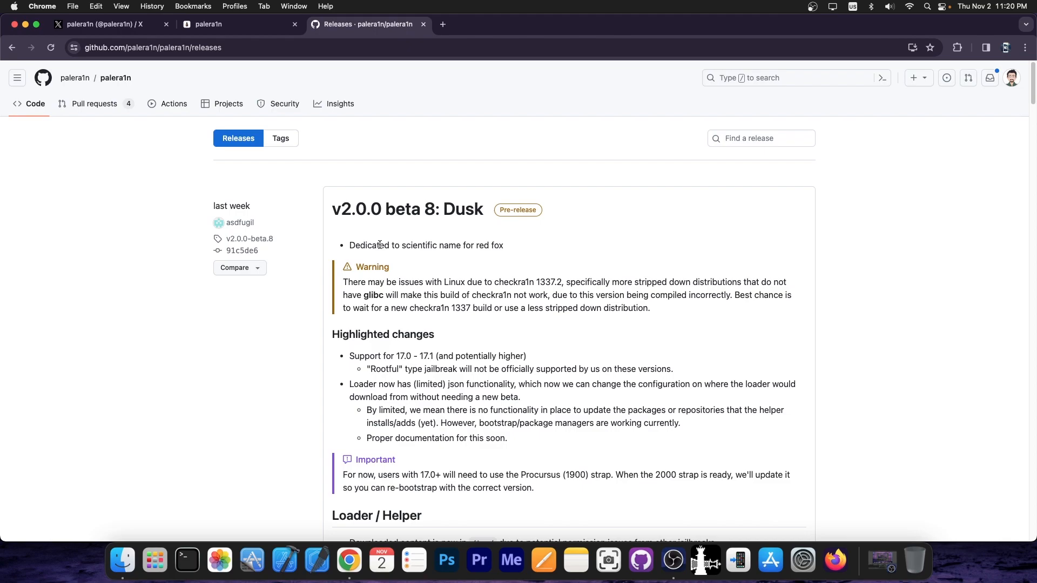
pyautogui.moveTo(515, 325)
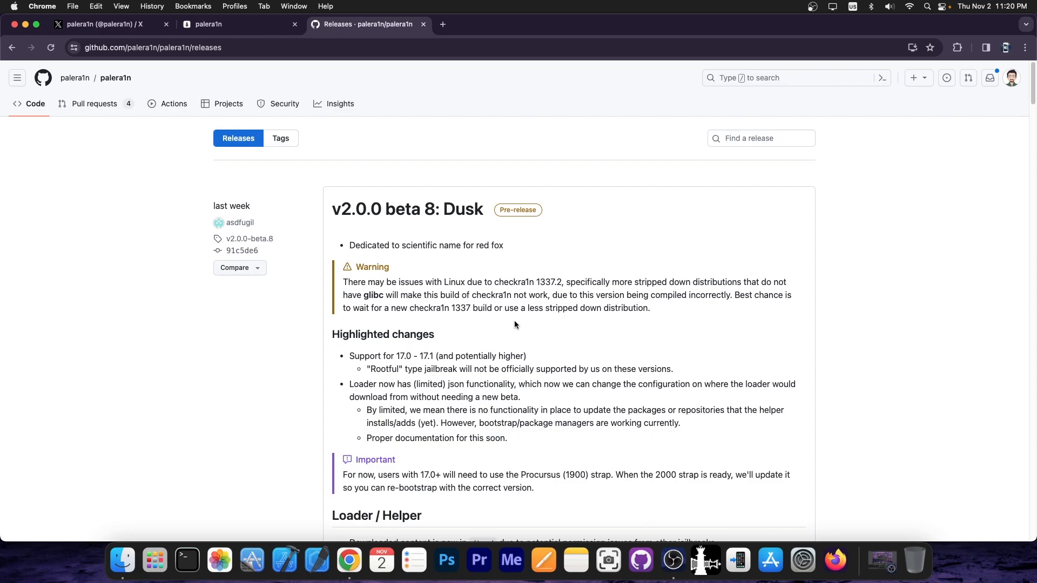
# Scroll the Dusk release notes, then close the Chrome window to return to the macOS desktop.
pyautogui.scroll(-3)
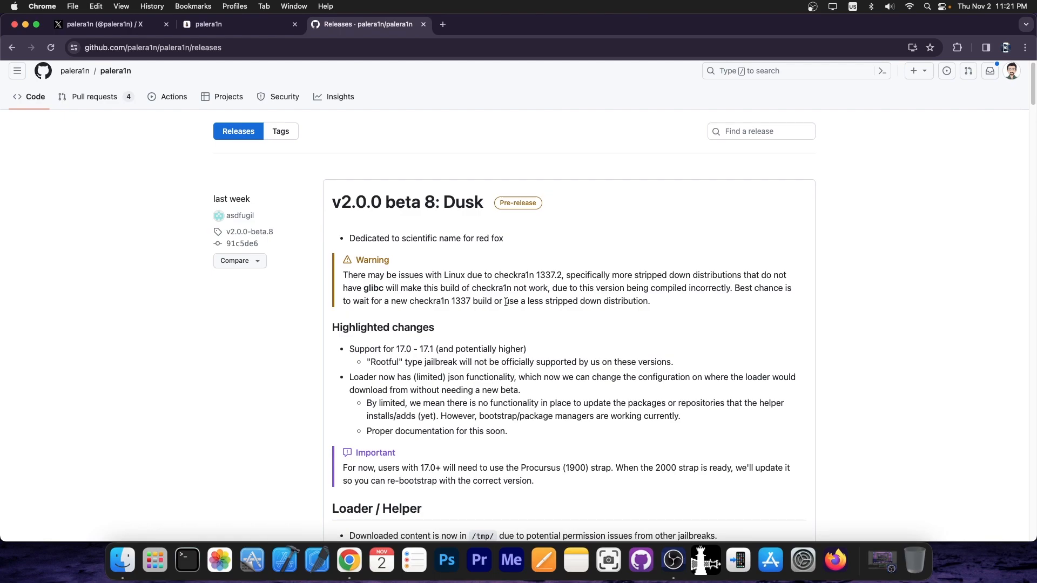
pyautogui.scroll(-3)
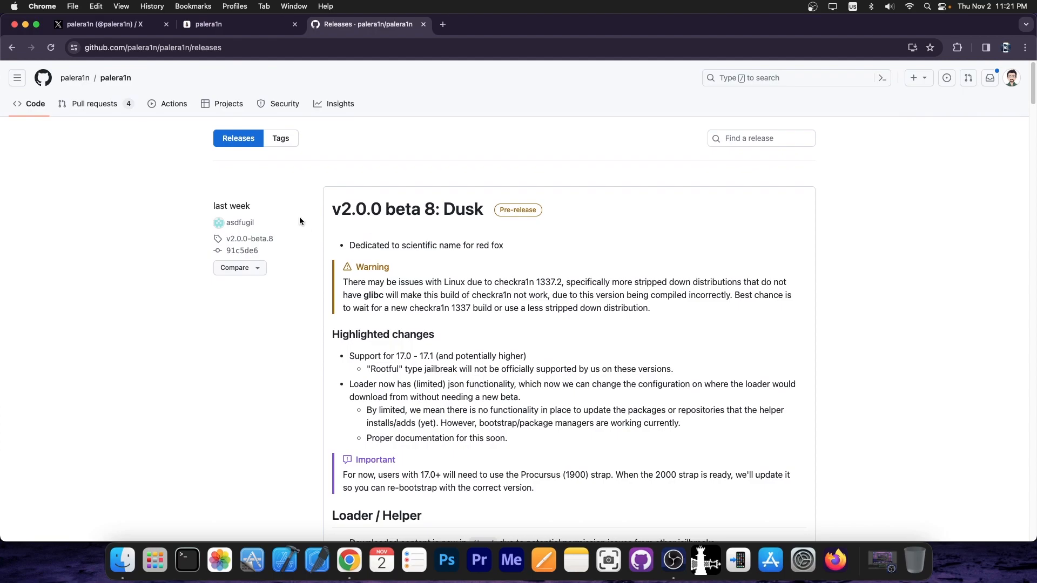
pyautogui.click(109, 23)
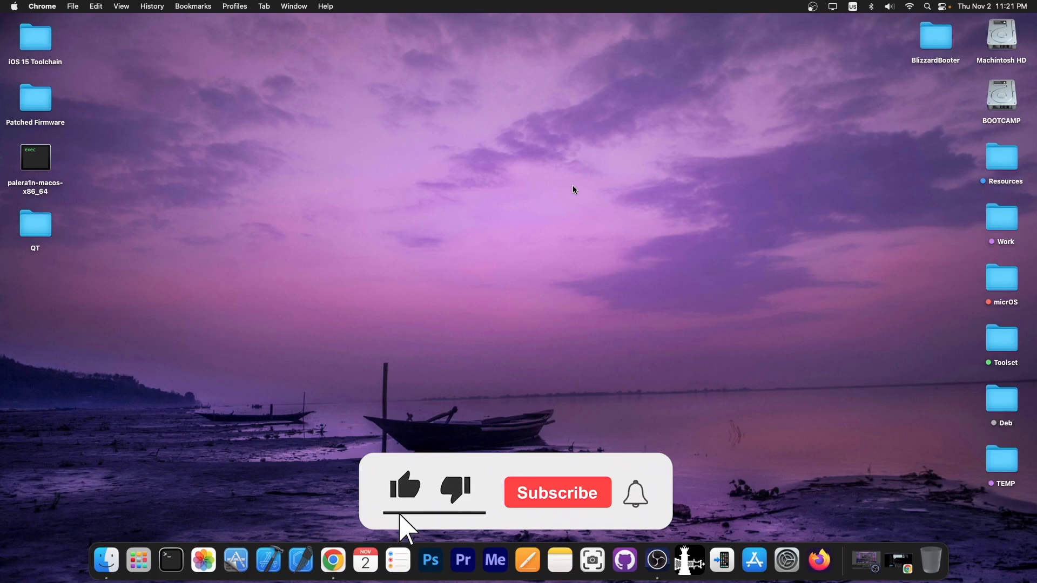
pyautogui.click(557, 492)
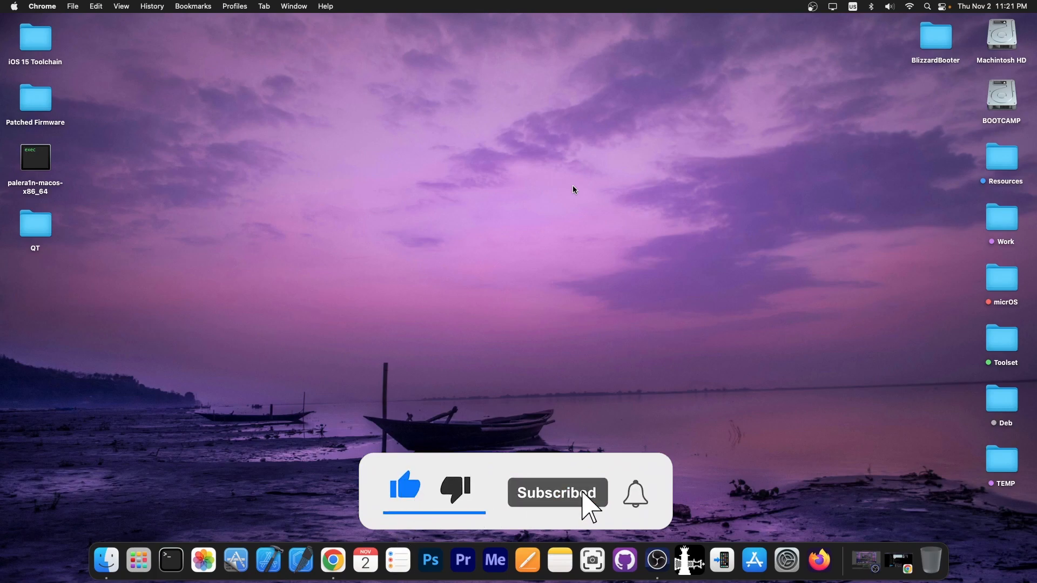